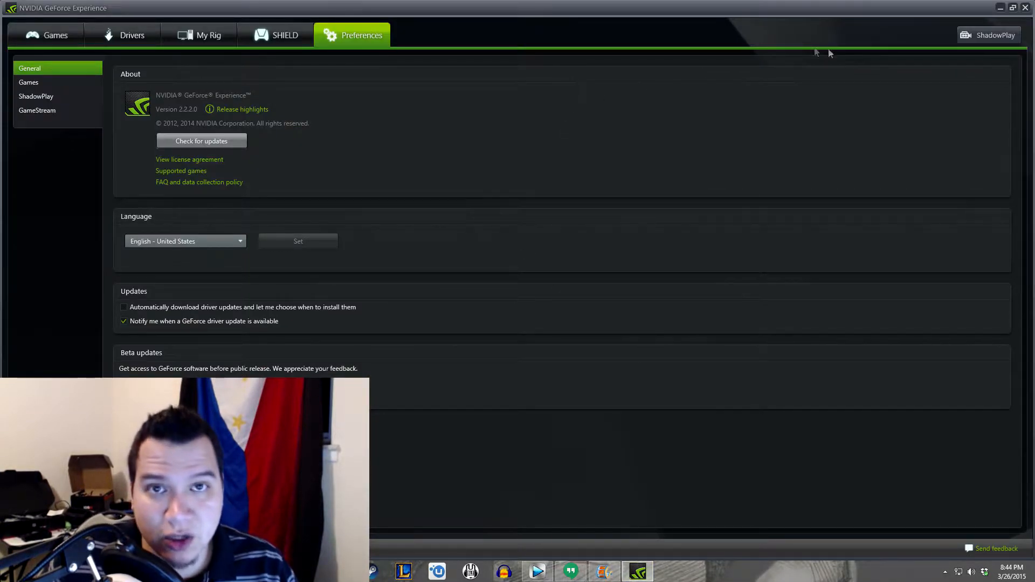
Restore the GeForce Experience preferences window down from full screen
left_click(1012, 7)
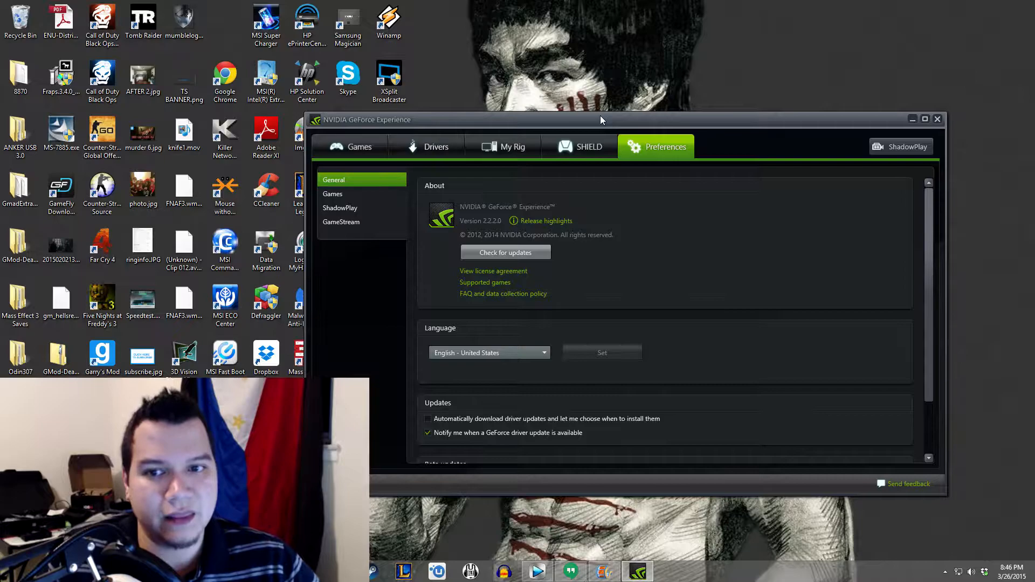
mouse_move(750, 181)
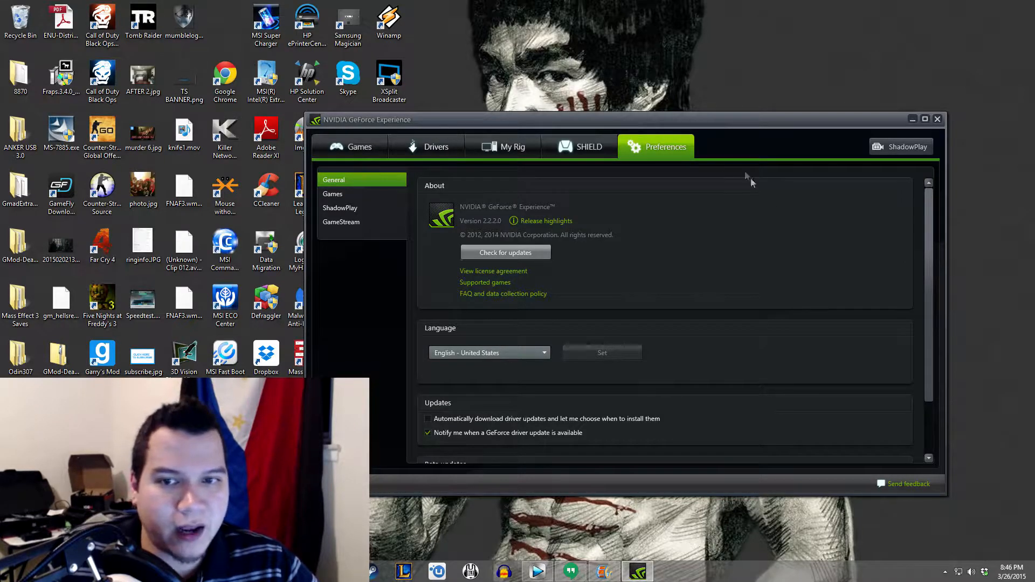
mouse_move(607, 69)
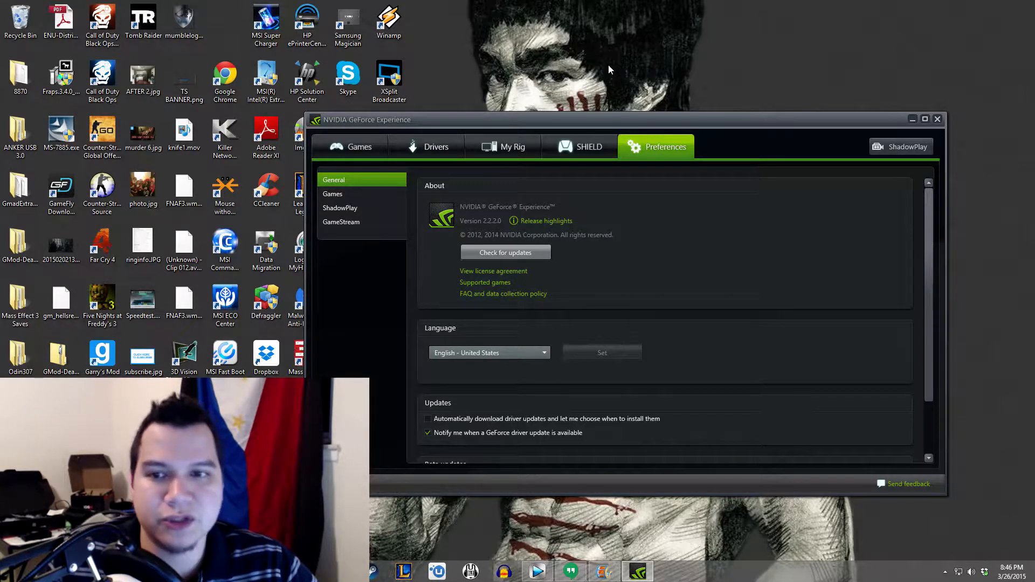
mouse_move(588, 66)
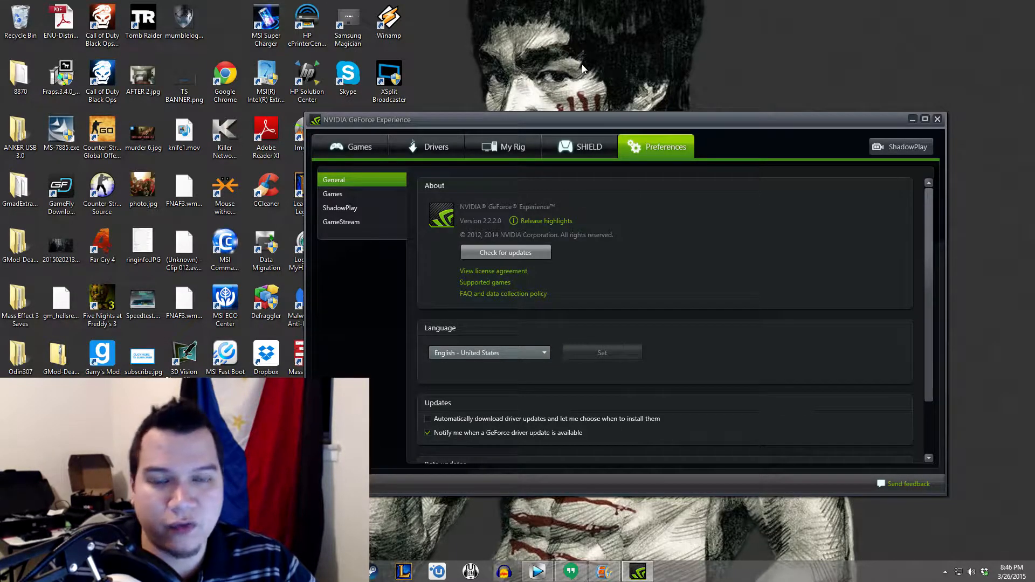
mouse_move(560, 106)
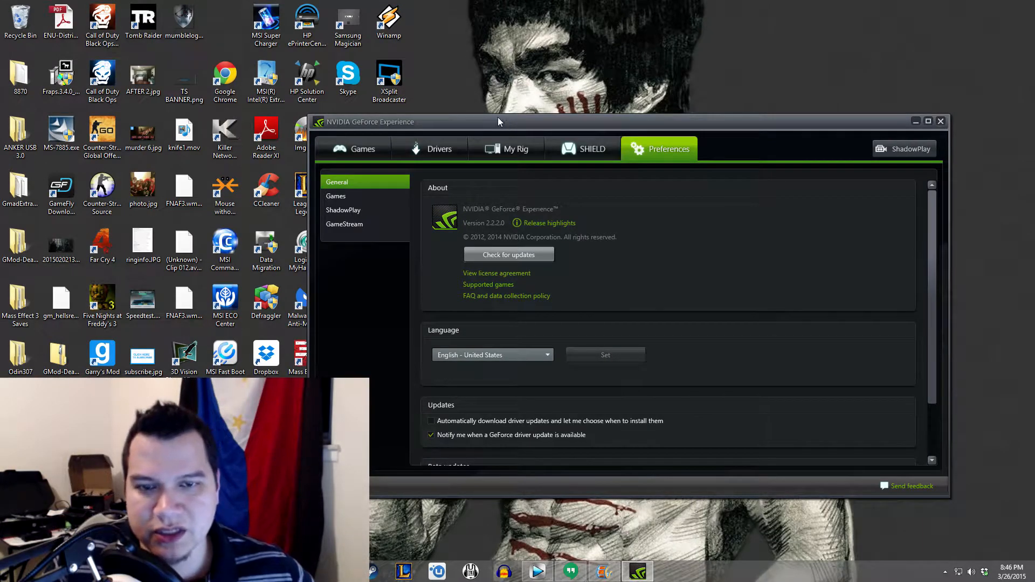
mouse_move(492, 98)
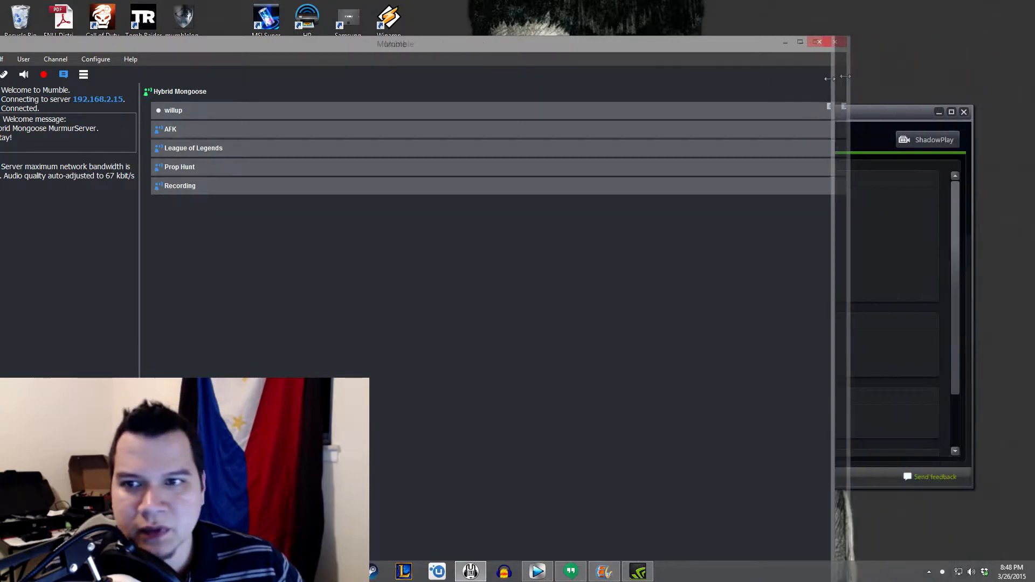
Reposition the Mumble window by its title bar beside GeForce Experience
left_click_drag(395, 43, 295, 19)
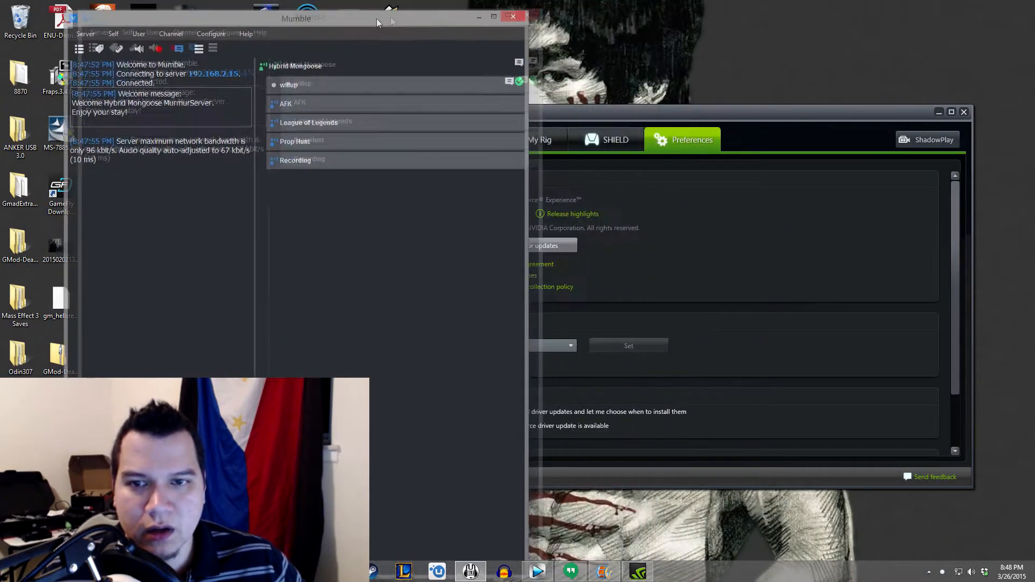
left_click_drag(295, 18, 417, 45)
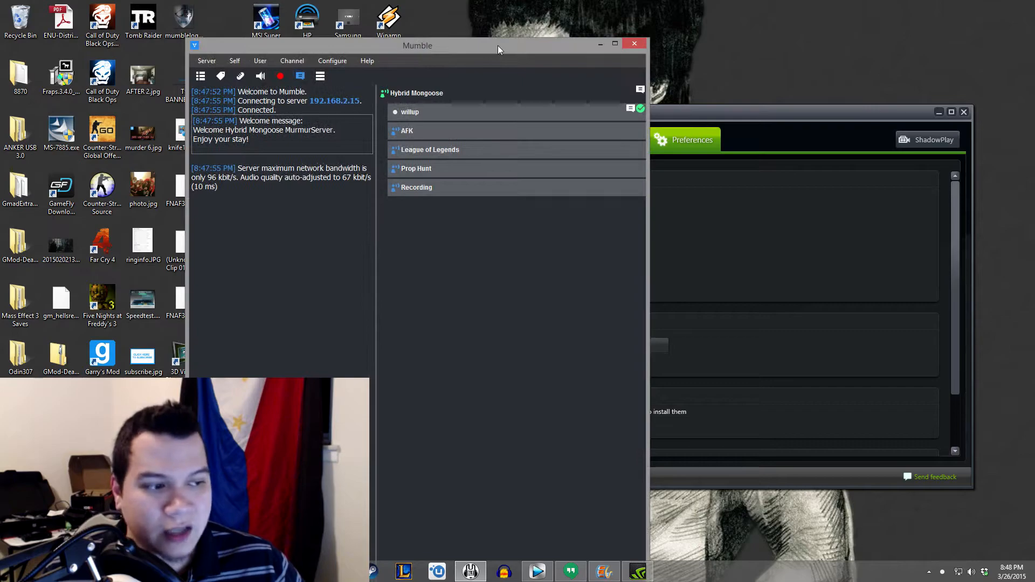
mouse_move(507, 149)
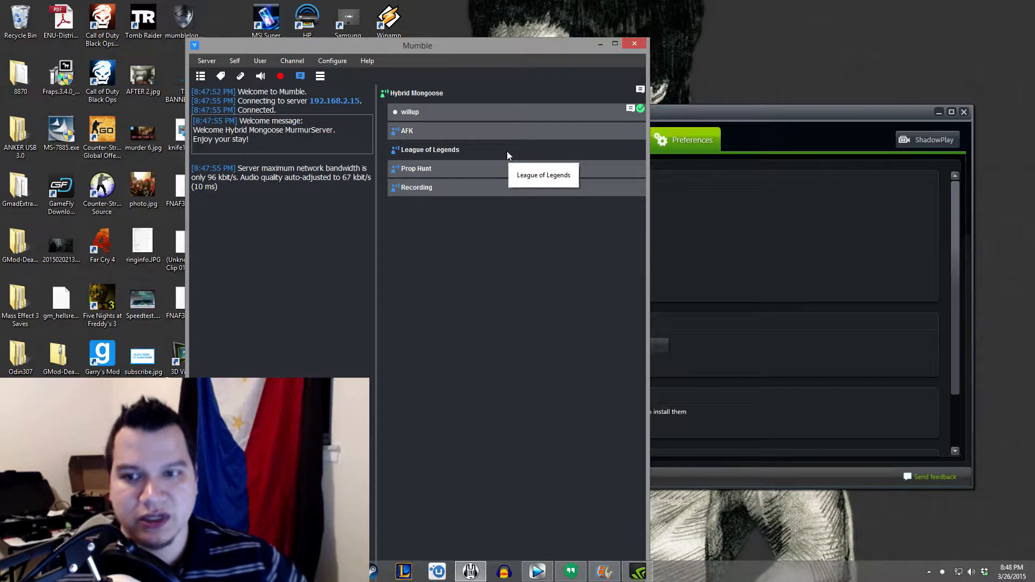
mouse_move(508, 157)
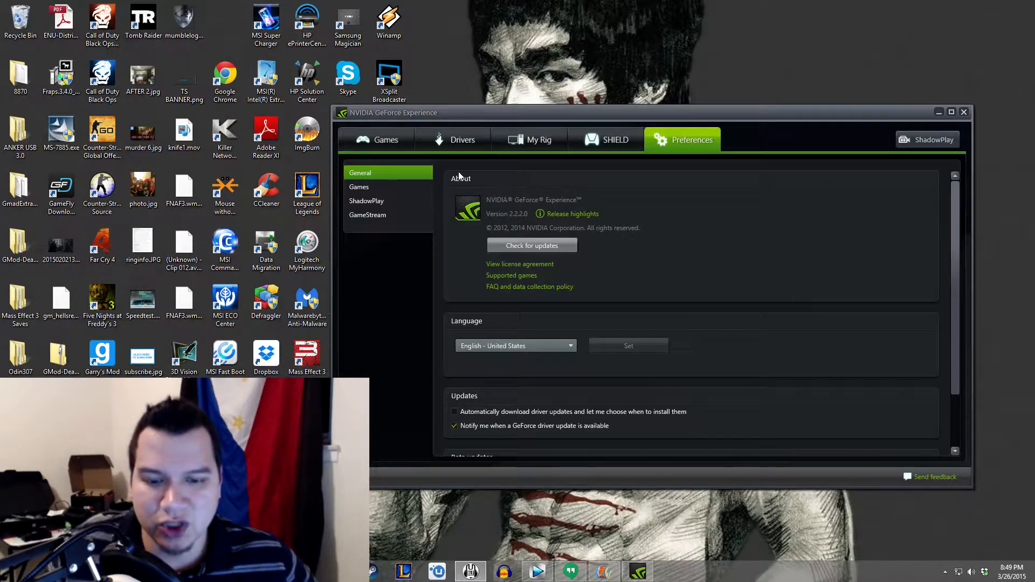
left_click(470, 572)
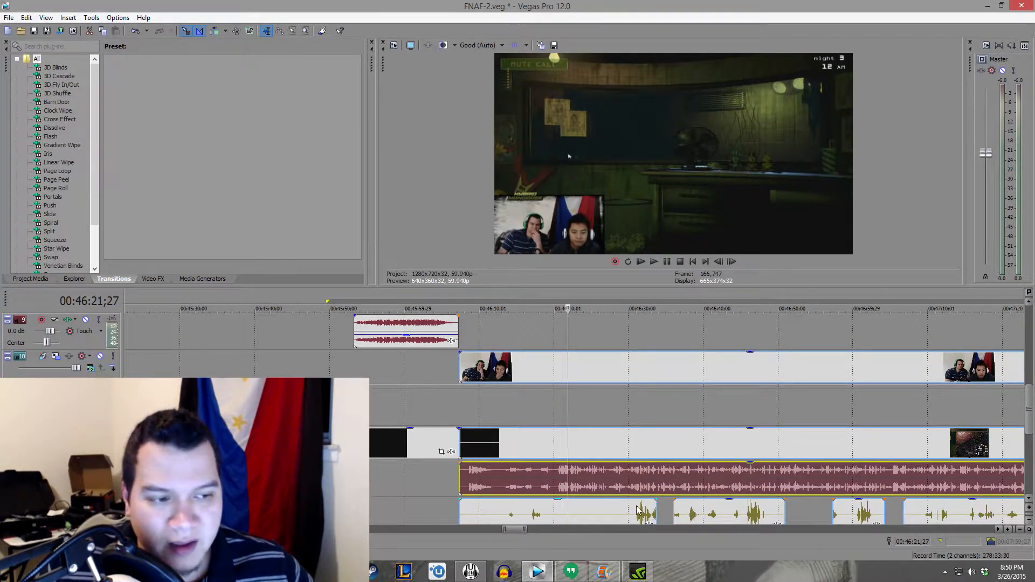
Scroll the FNAF-2 track list down to reveal the voice track beneath the gameplay audio
scroll("down", 3)
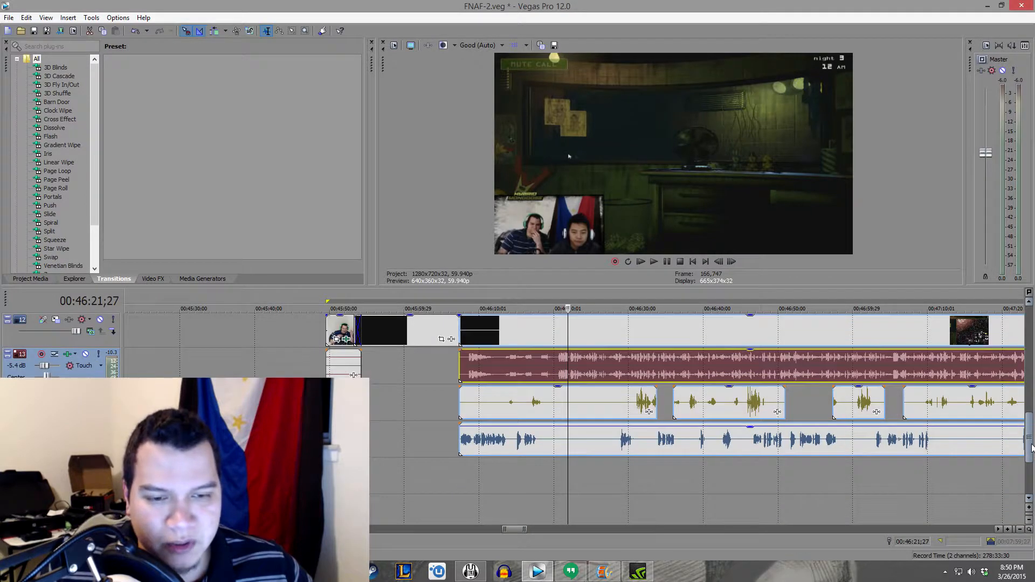
Place the playhead at about 00:46:57 where the game audio and voice tracks overlap
left_click(561, 403)
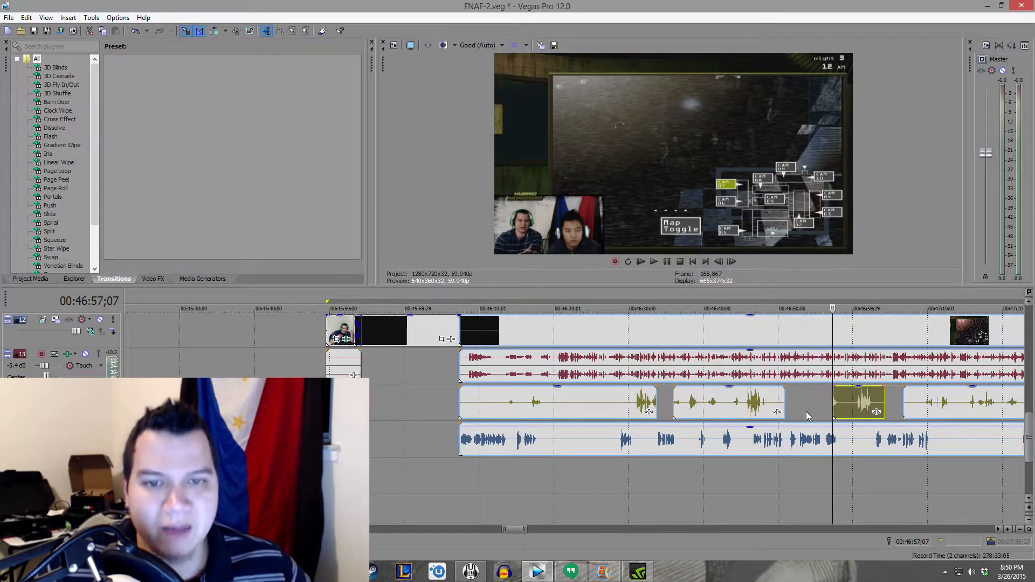
mouse_move(725, 385)
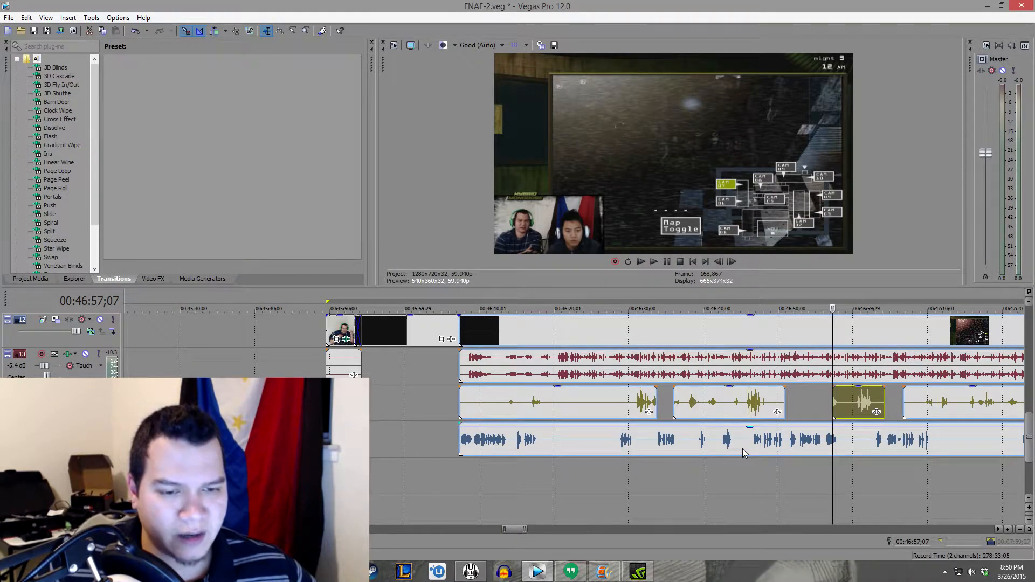
mouse_move(666, 404)
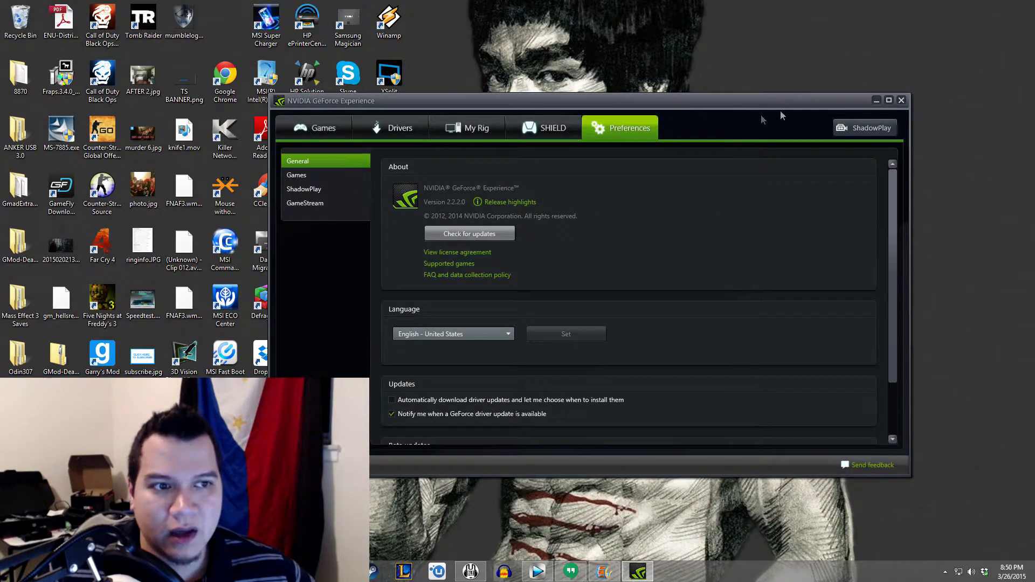
Close the GeForce Experience window to leave the desktop clear
left_click(901, 100)
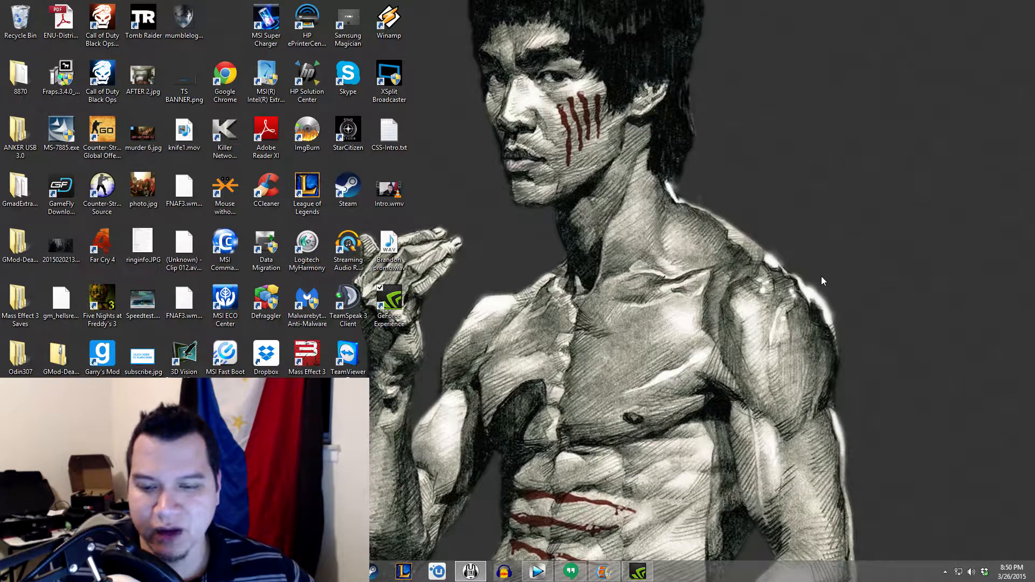
mouse_move(666, 314)
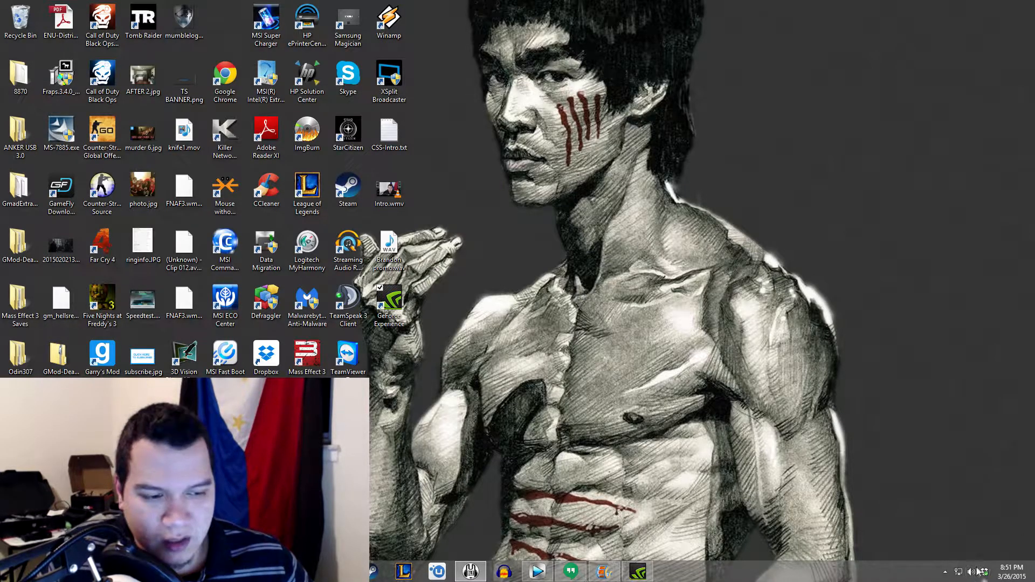
mouse_move(858, 459)
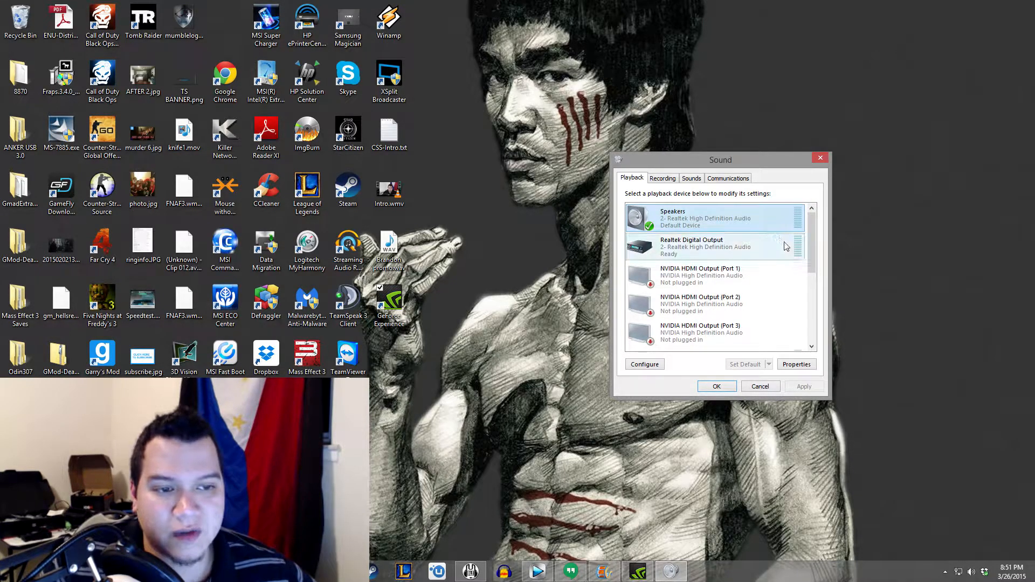
Review the Playback devices list and select the Sound Blaster X-Fi Go! Pro speakers
scroll("down", 3)
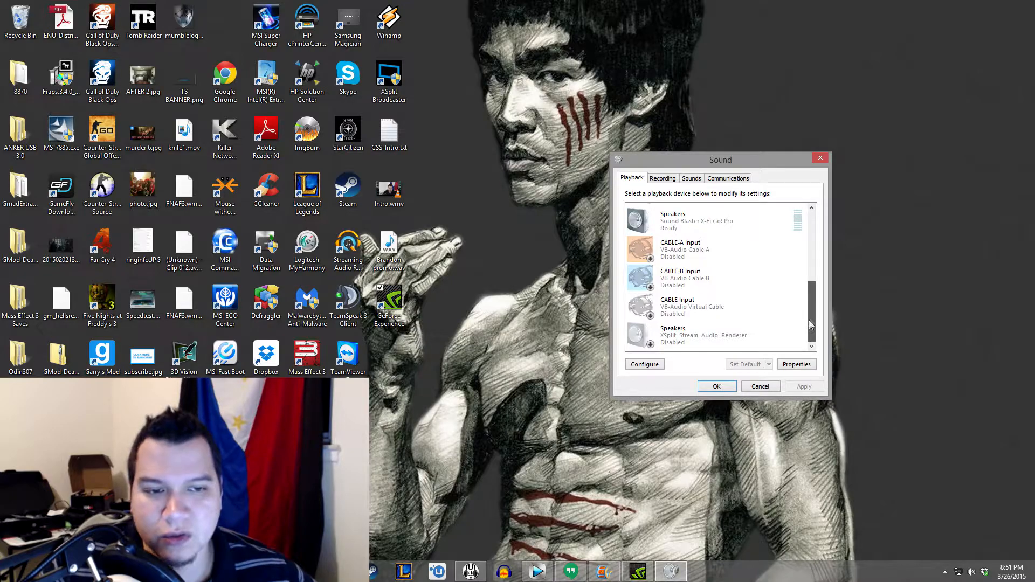
scroll("up", 3)
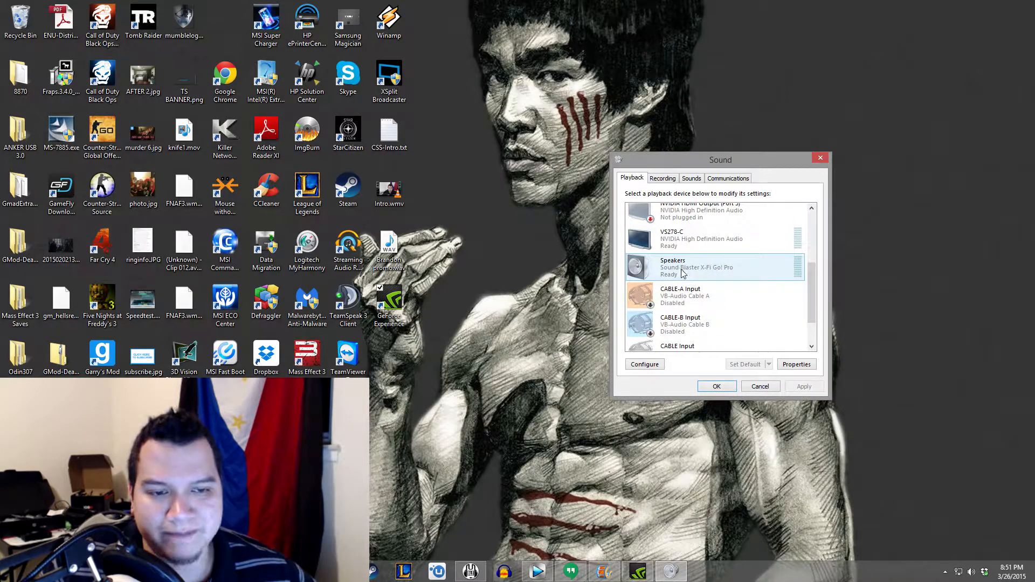
left_click(713, 238)
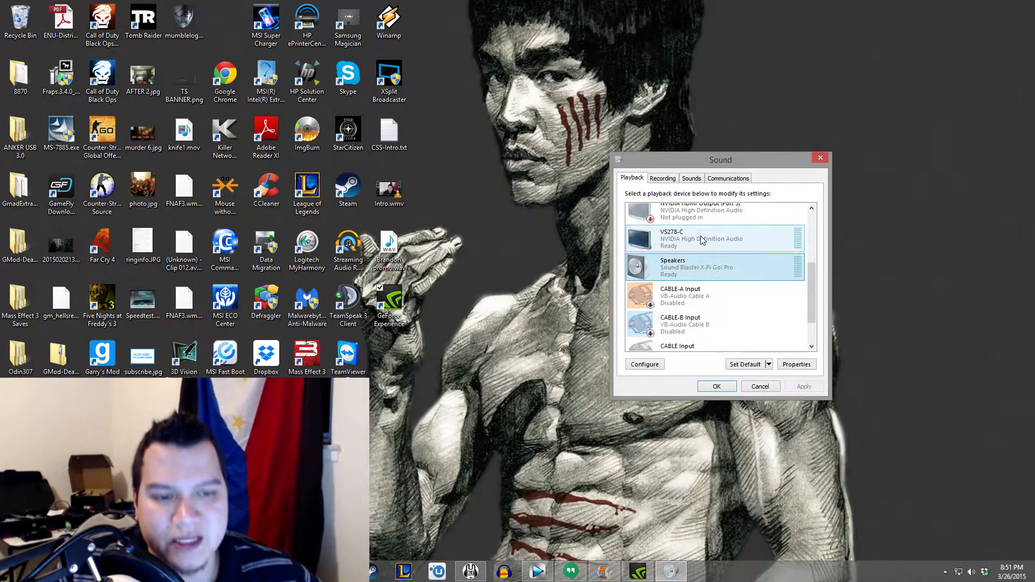
left_click(713, 268)
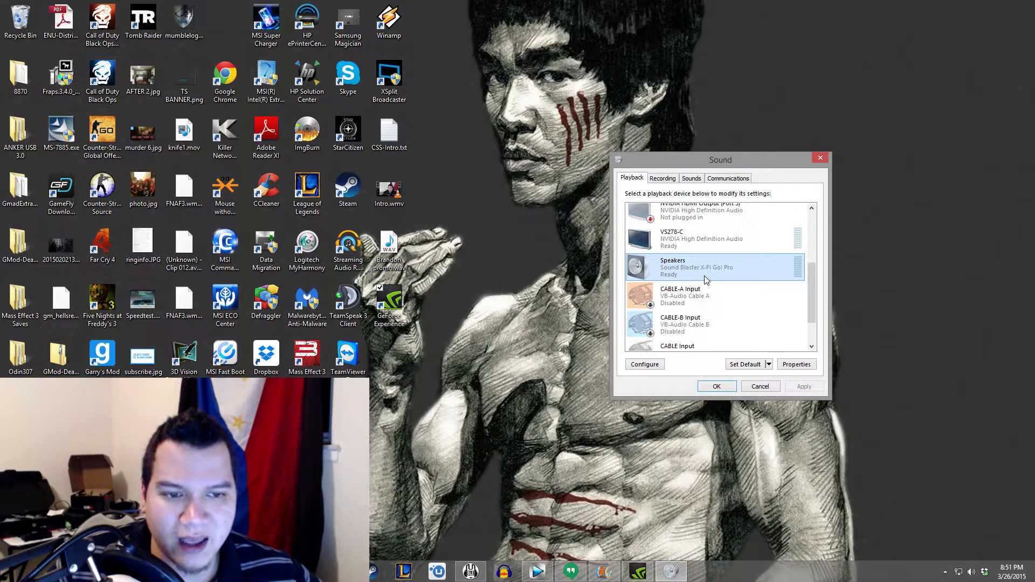
Select the default Realtek Speakers device and scroll to the disabled virtual cables
scroll("up", 3)
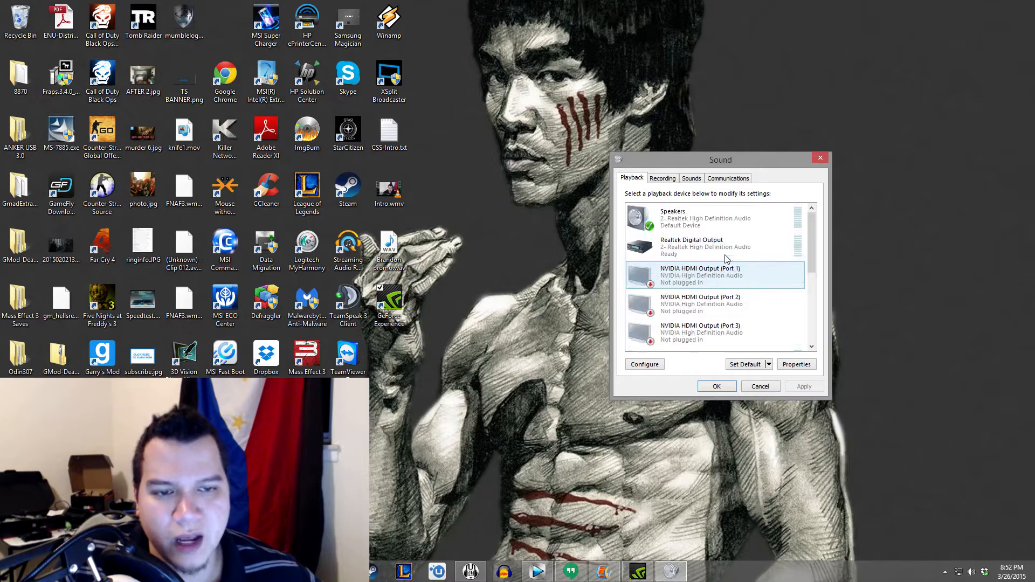
left_click(713, 218)
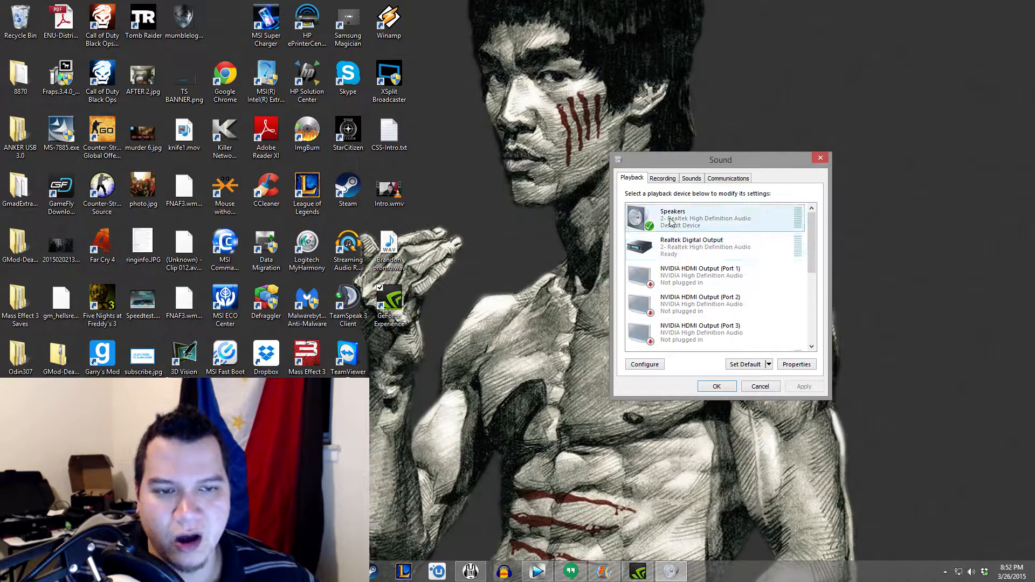
left_click(713, 218)
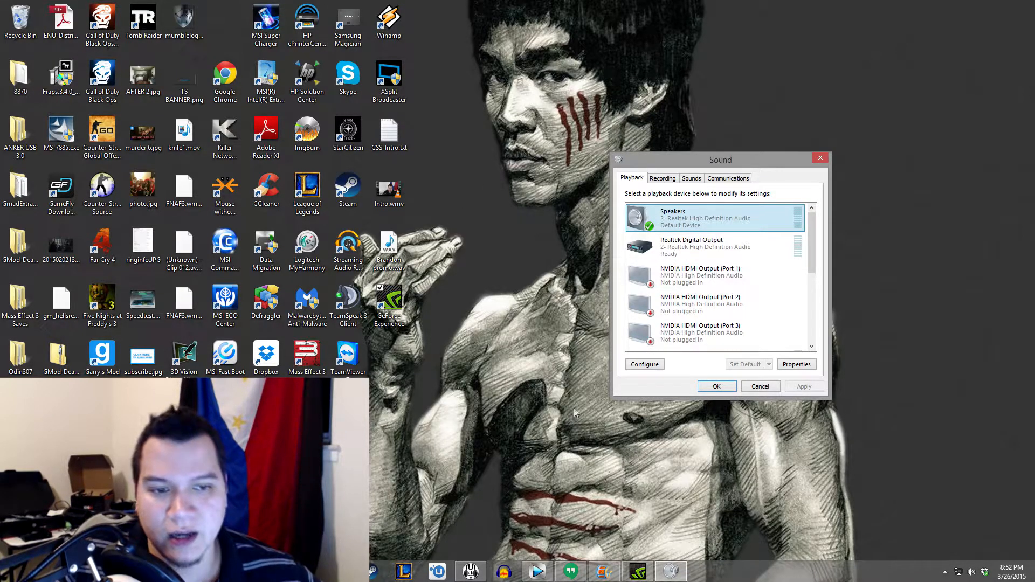
scroll("down", 3)
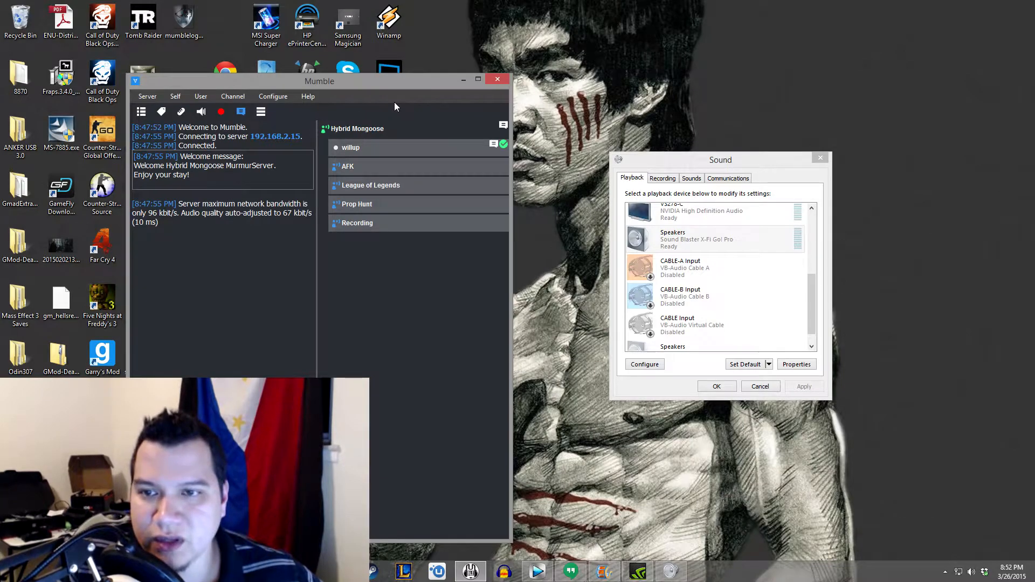
mouse_move(273, 96)
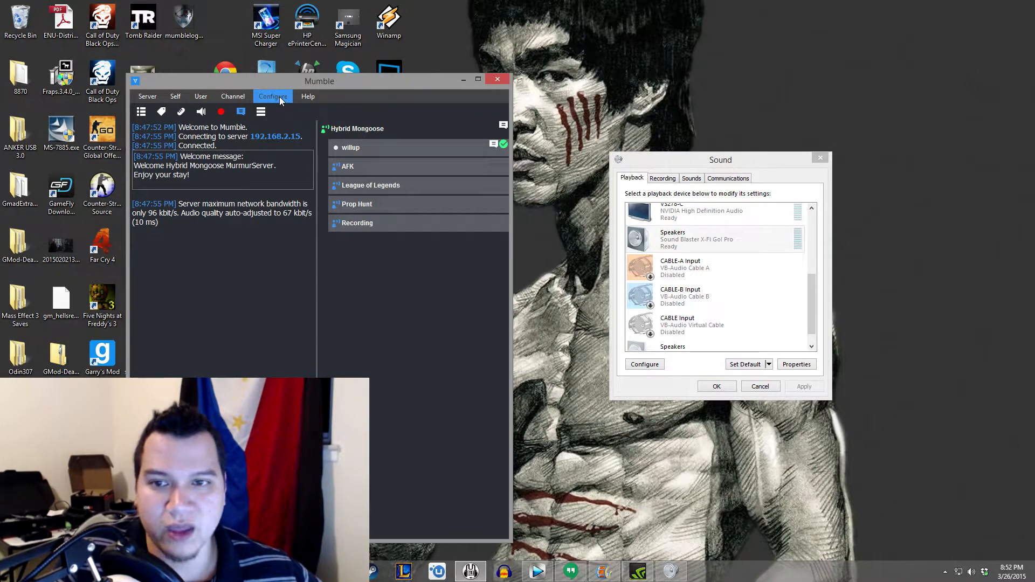
Bring up Mumble's Settings from its Configure menu
left_click(273, 96)
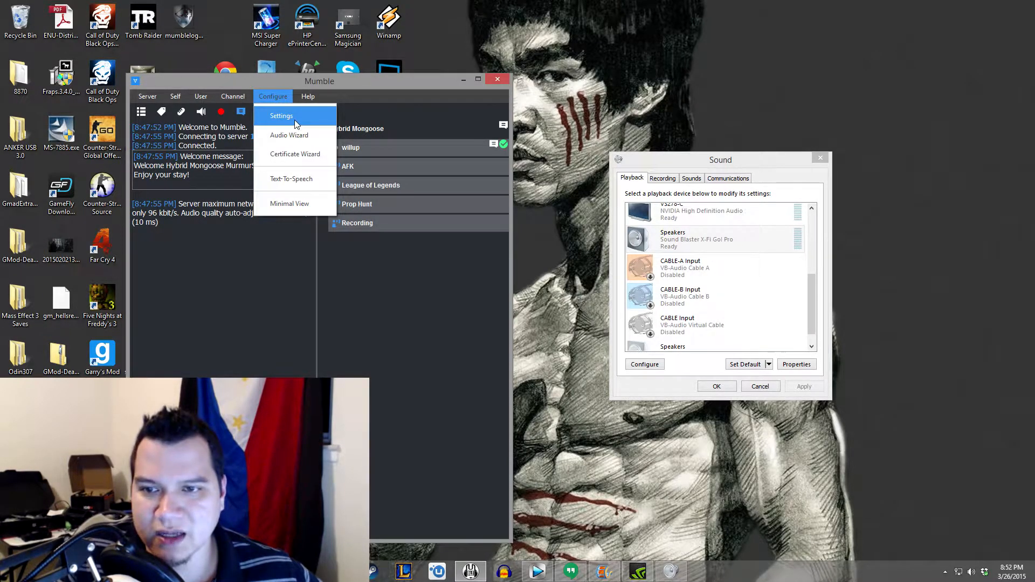
left_click(282, 115)
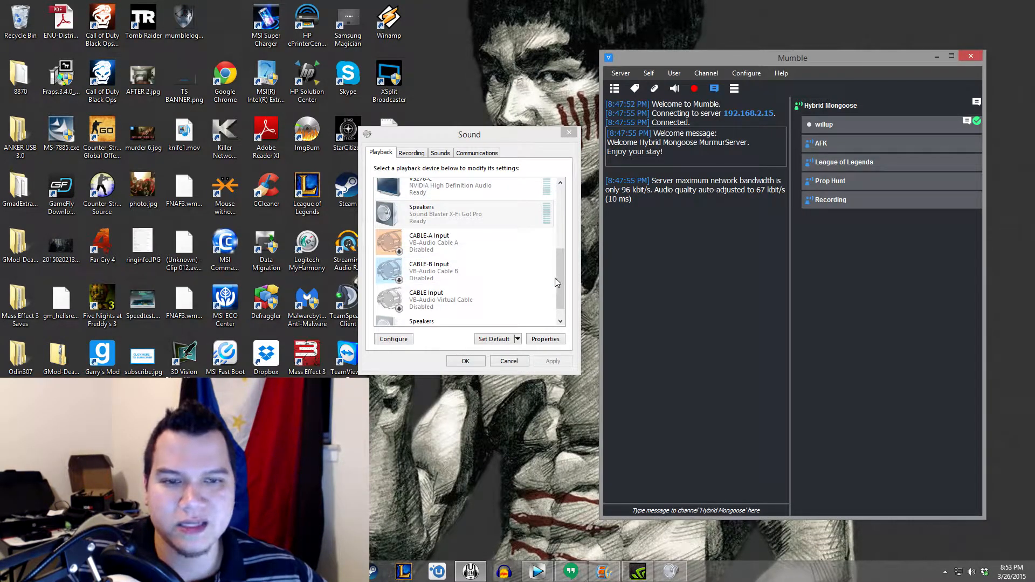
Scroll the Playback list to the disabled VB-Audio cables and select CABLE-A Input
scroll("up", 3)
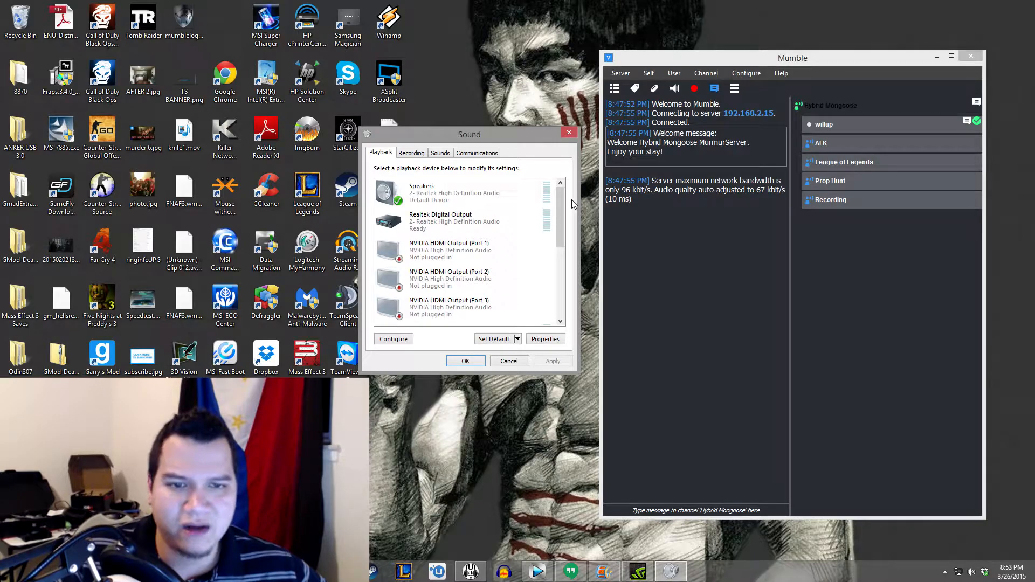
scroll("down", 3)
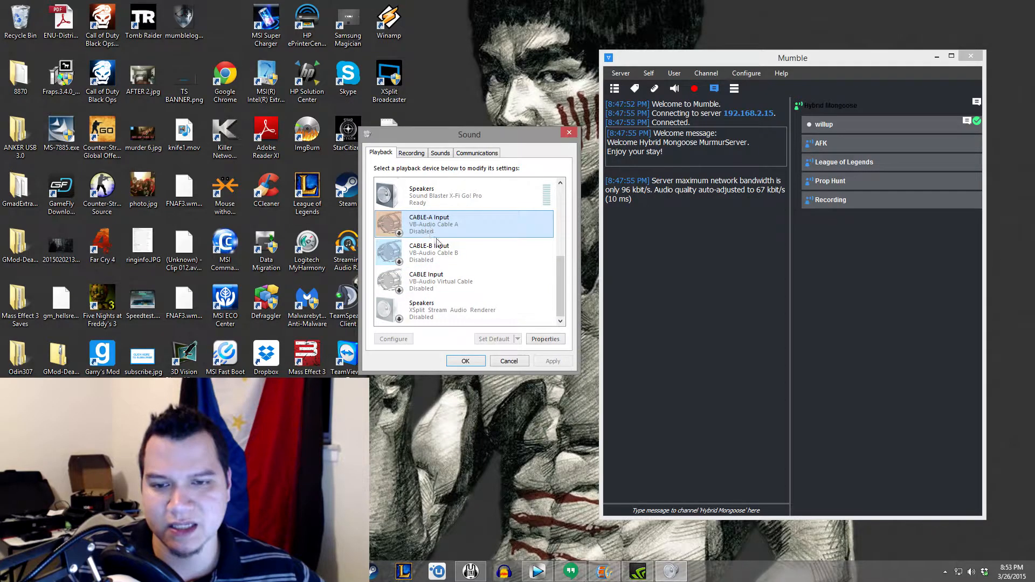
left_click(434, 253)
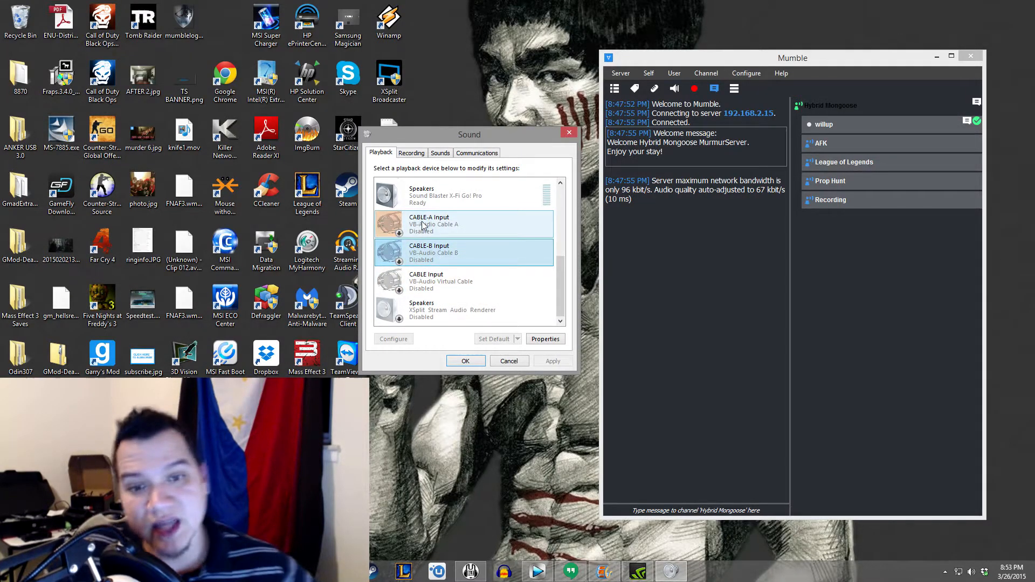